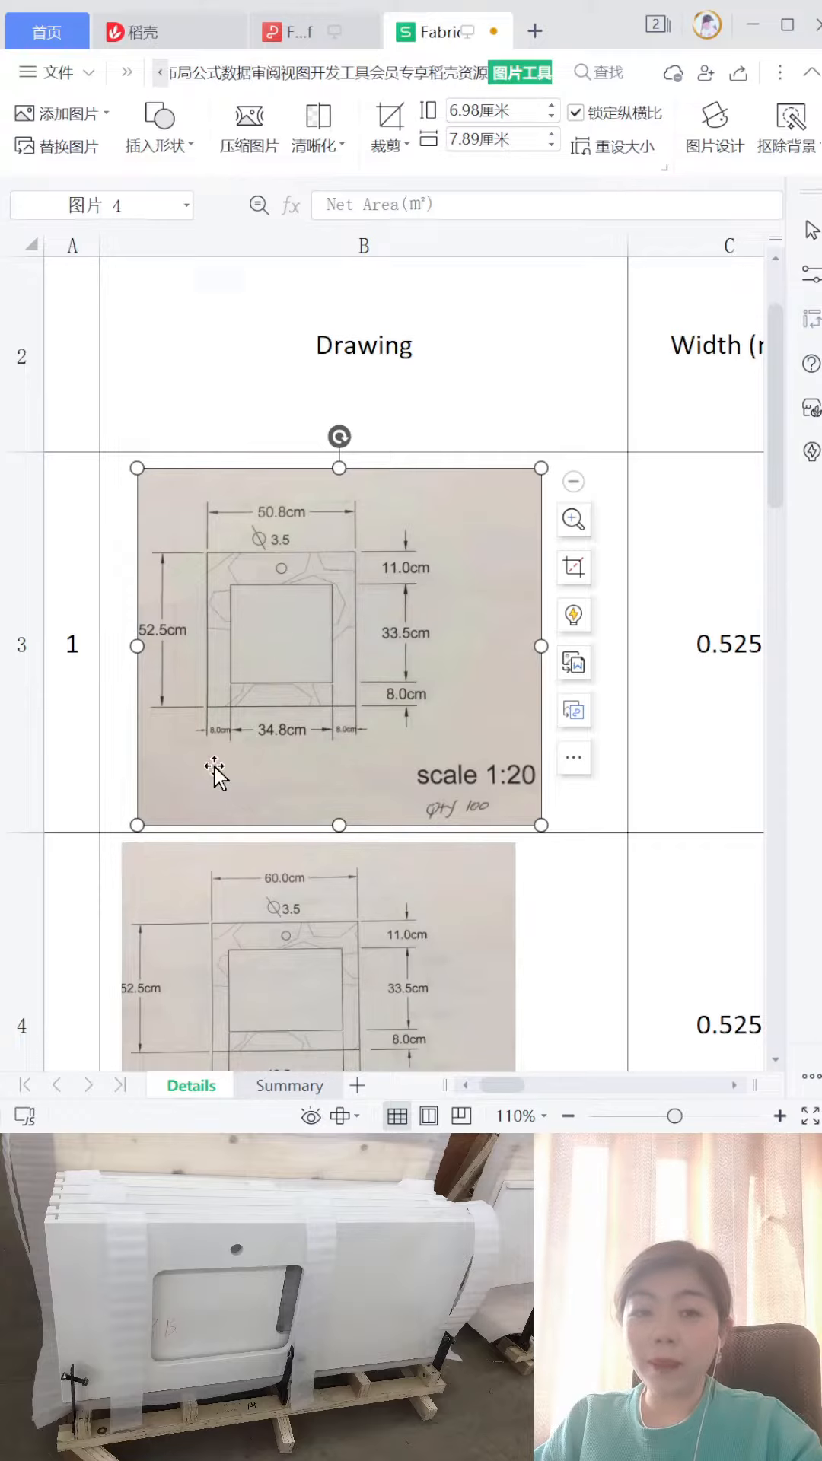
{"action": "mouse_move", "coordinate": [275, 751]}
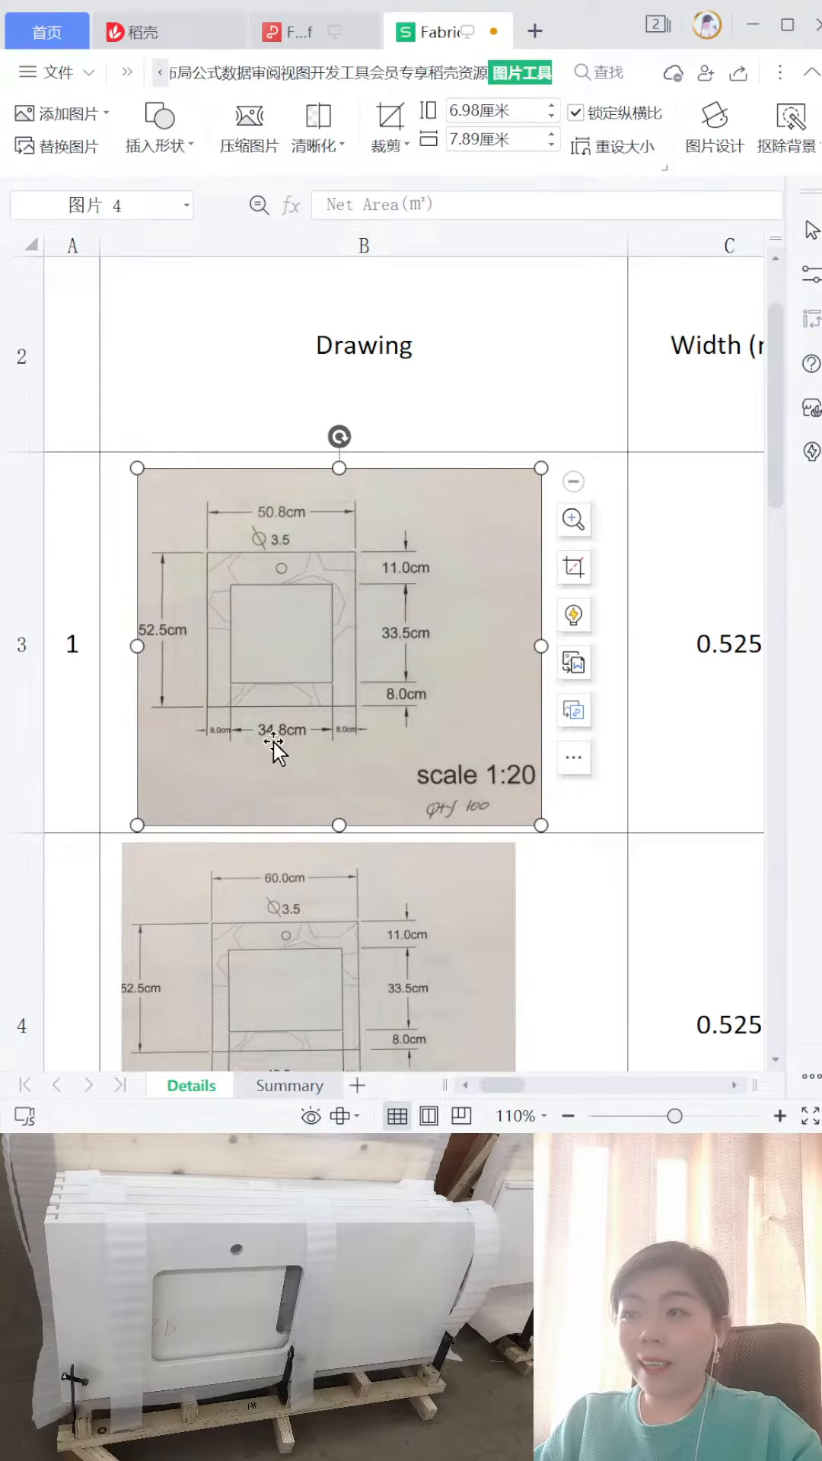
{"action": "mouse_move", "coordinate": [343, 871]}
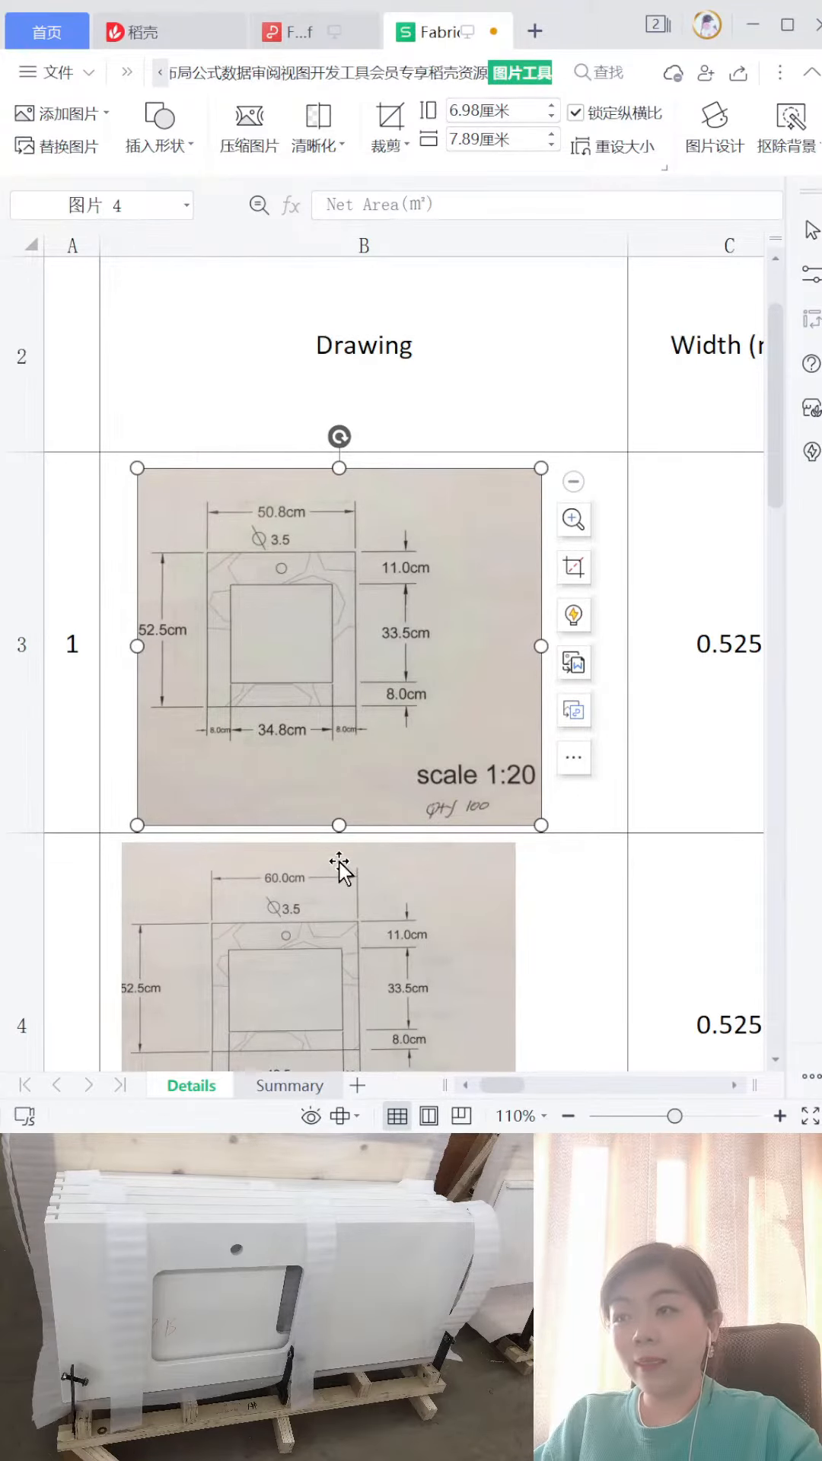
{"action": "mouse_move", "coordinate": [386, 703]}
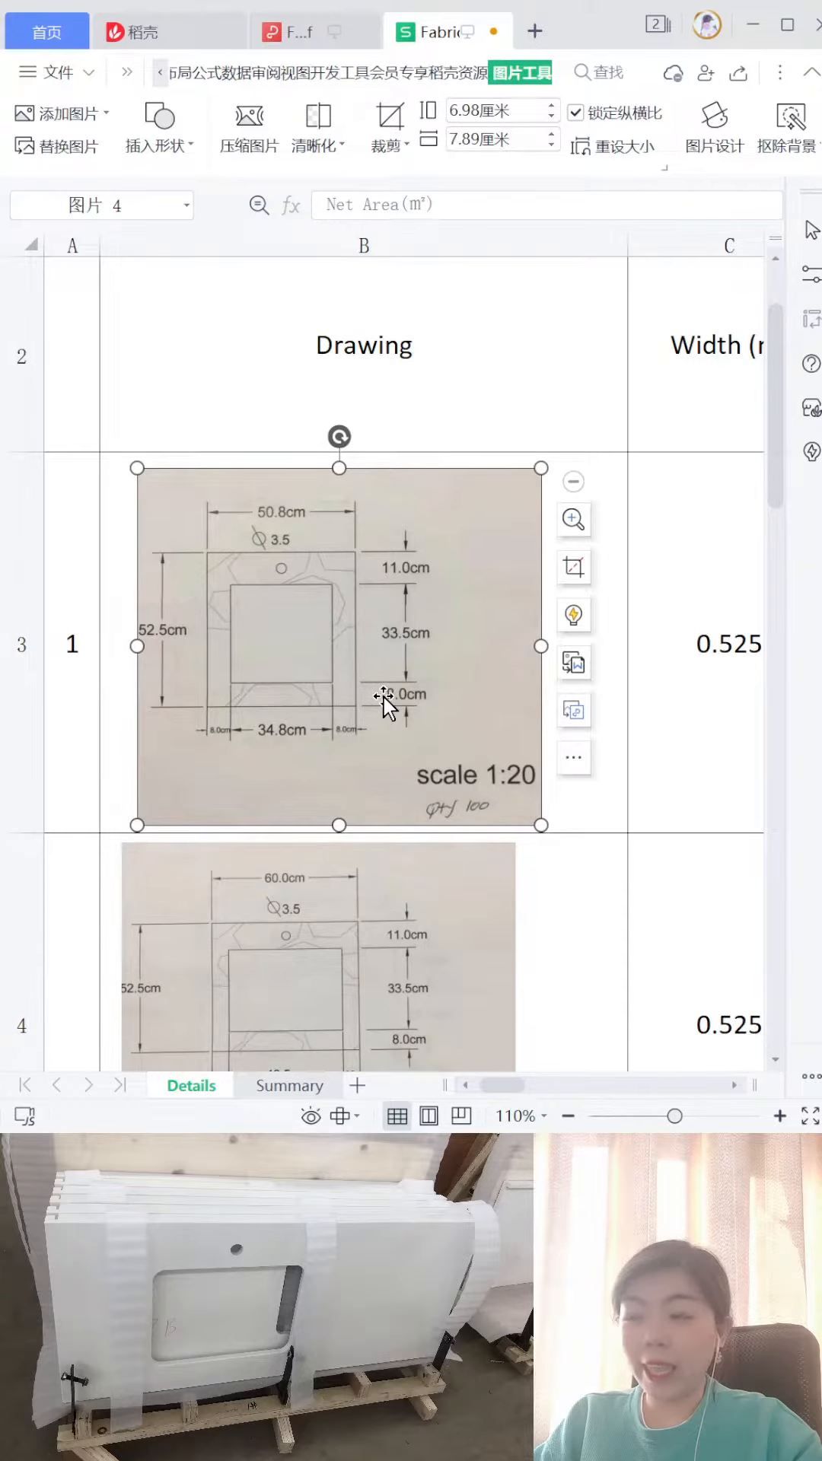
{"action": "mouse_move", "coordinate": [246, 592]}
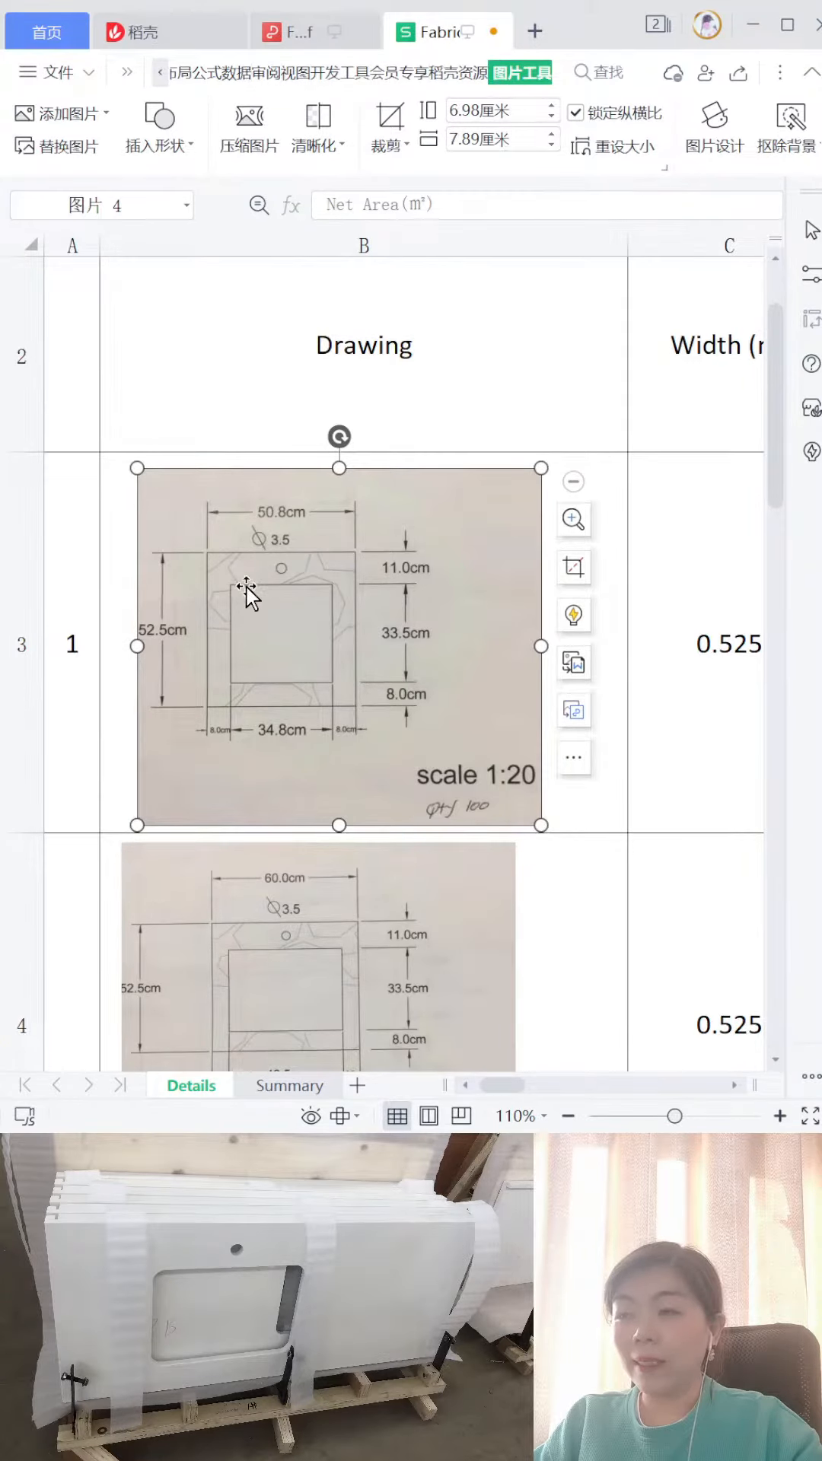
{"action": "mouse_move", "coordinate": [292, 641]}
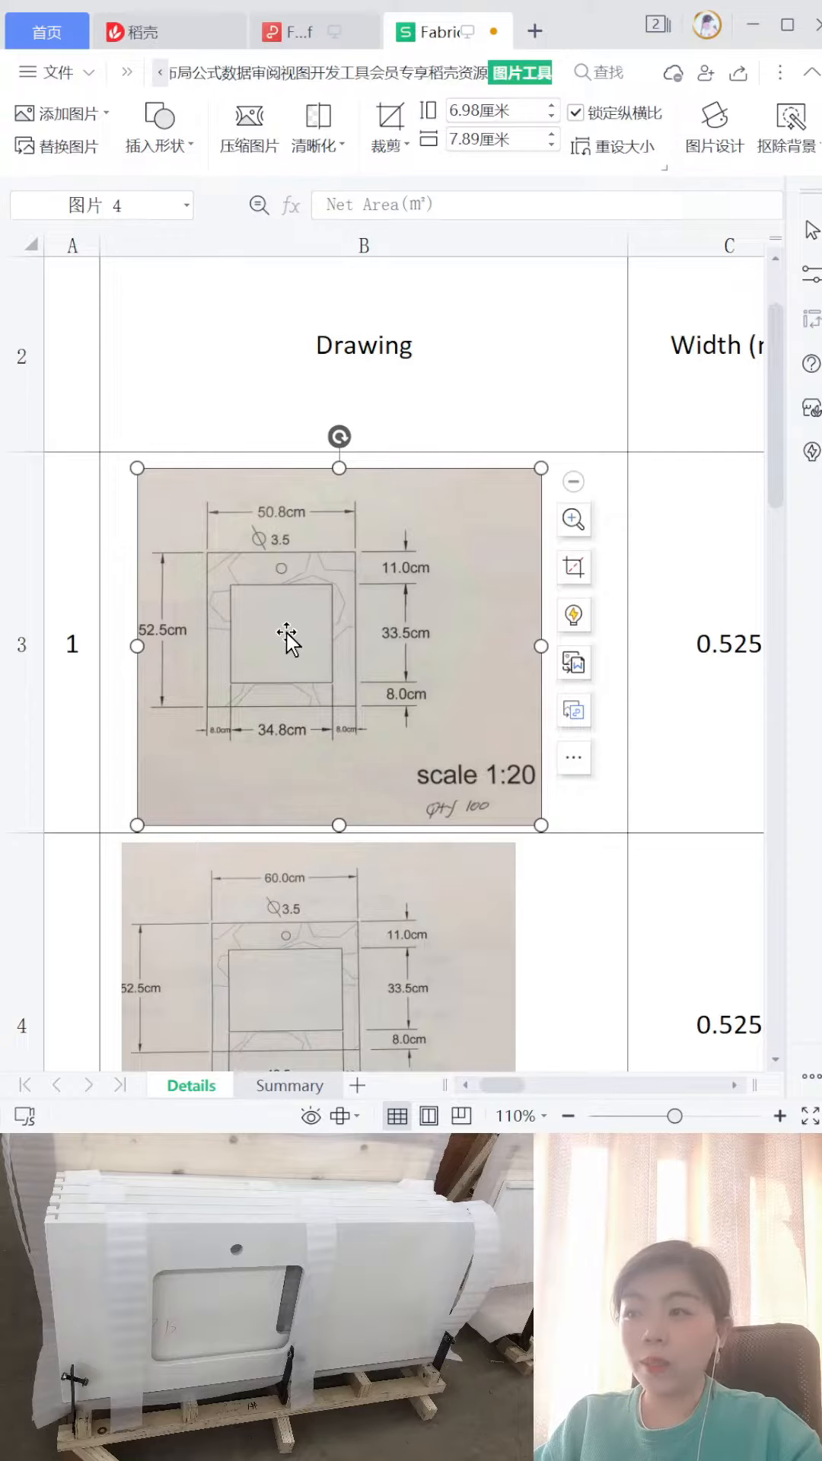
{"action": "mouse_move", "coordinate": [286, 593]}
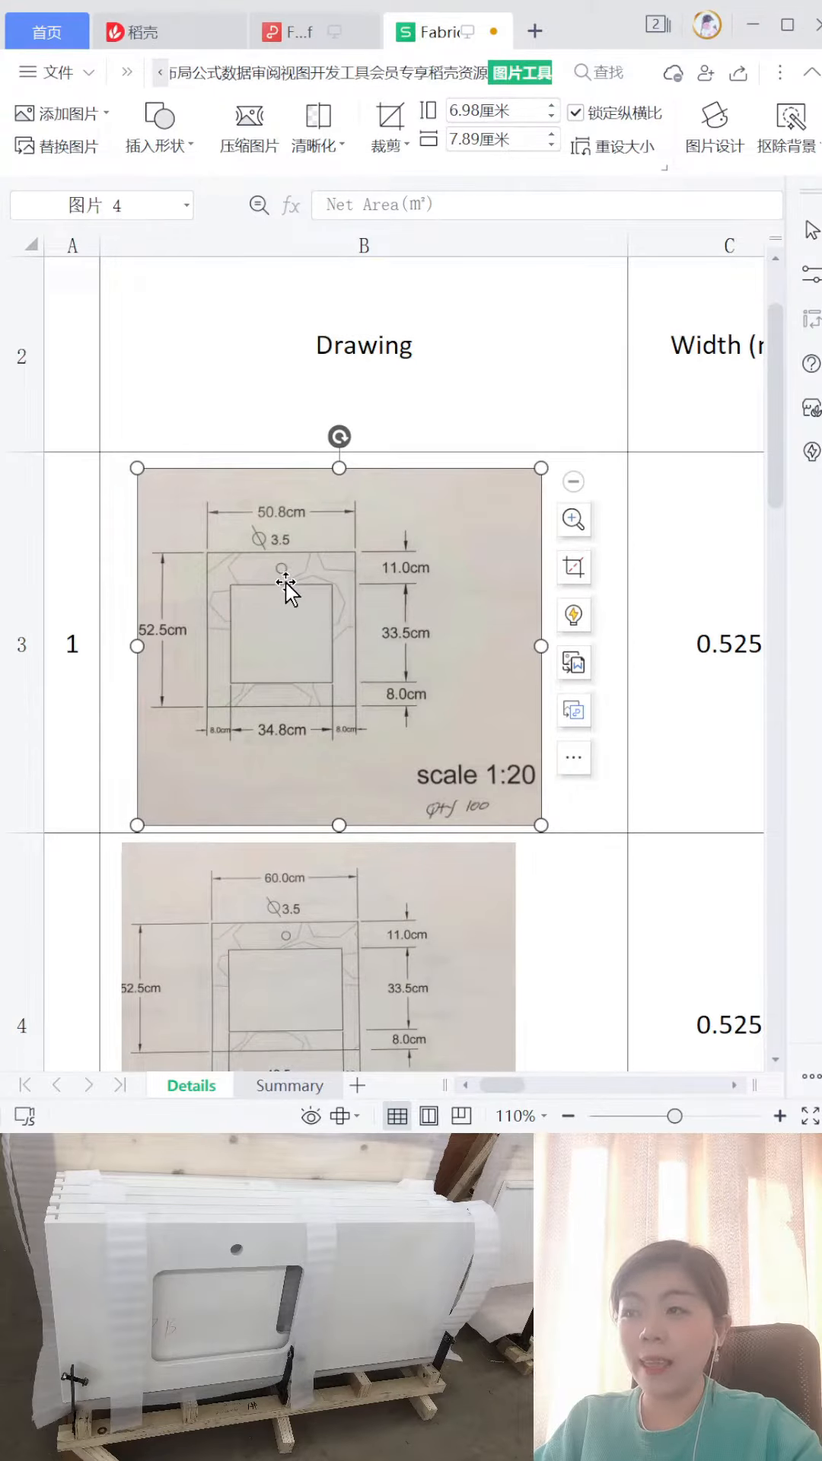
{"action": "mouse_move", "coordinate": [273, 554]}
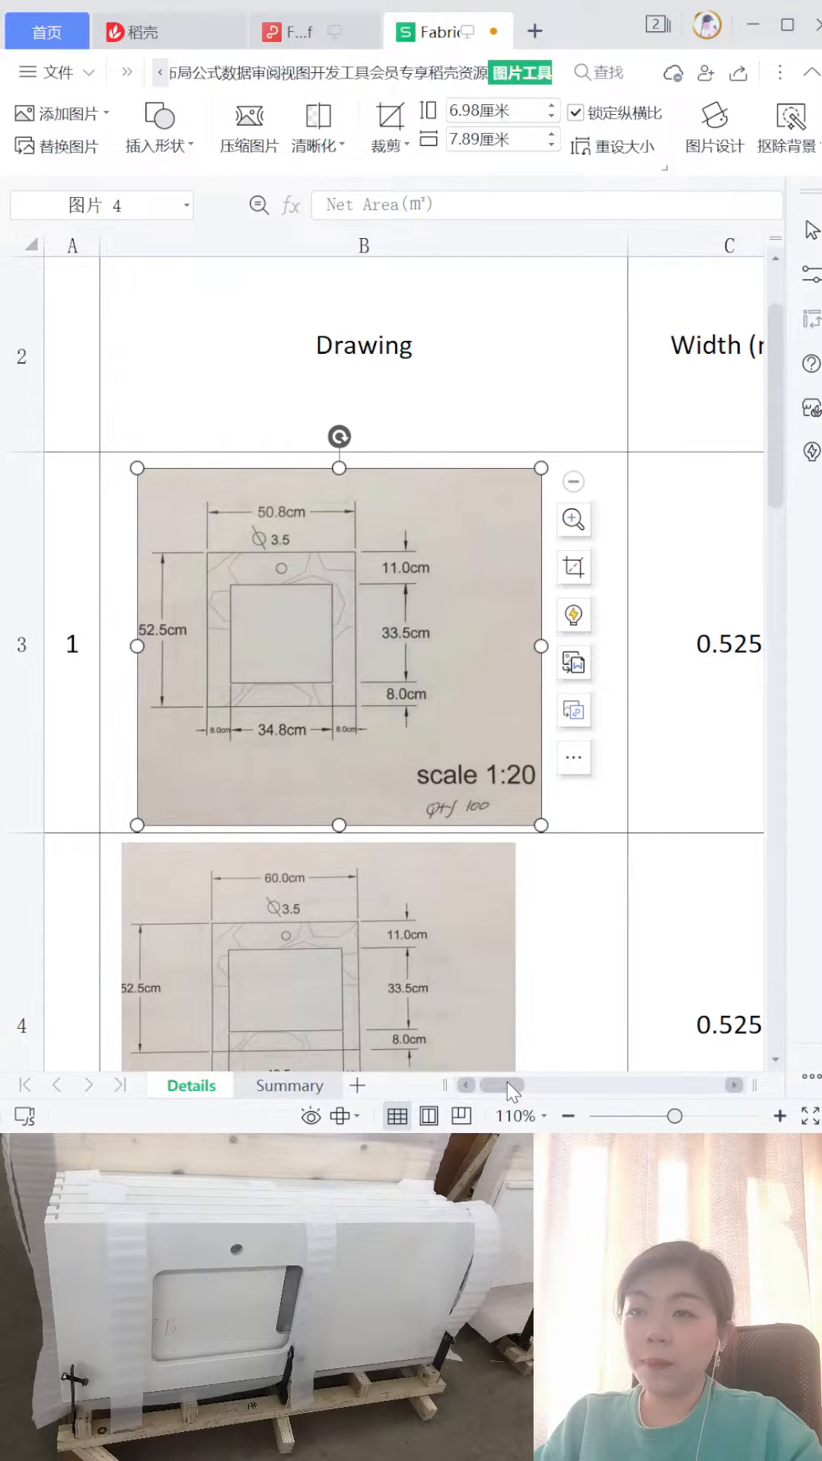
{"action": "scroll", "scroll_direction": "right", "scroll_amount": 3}
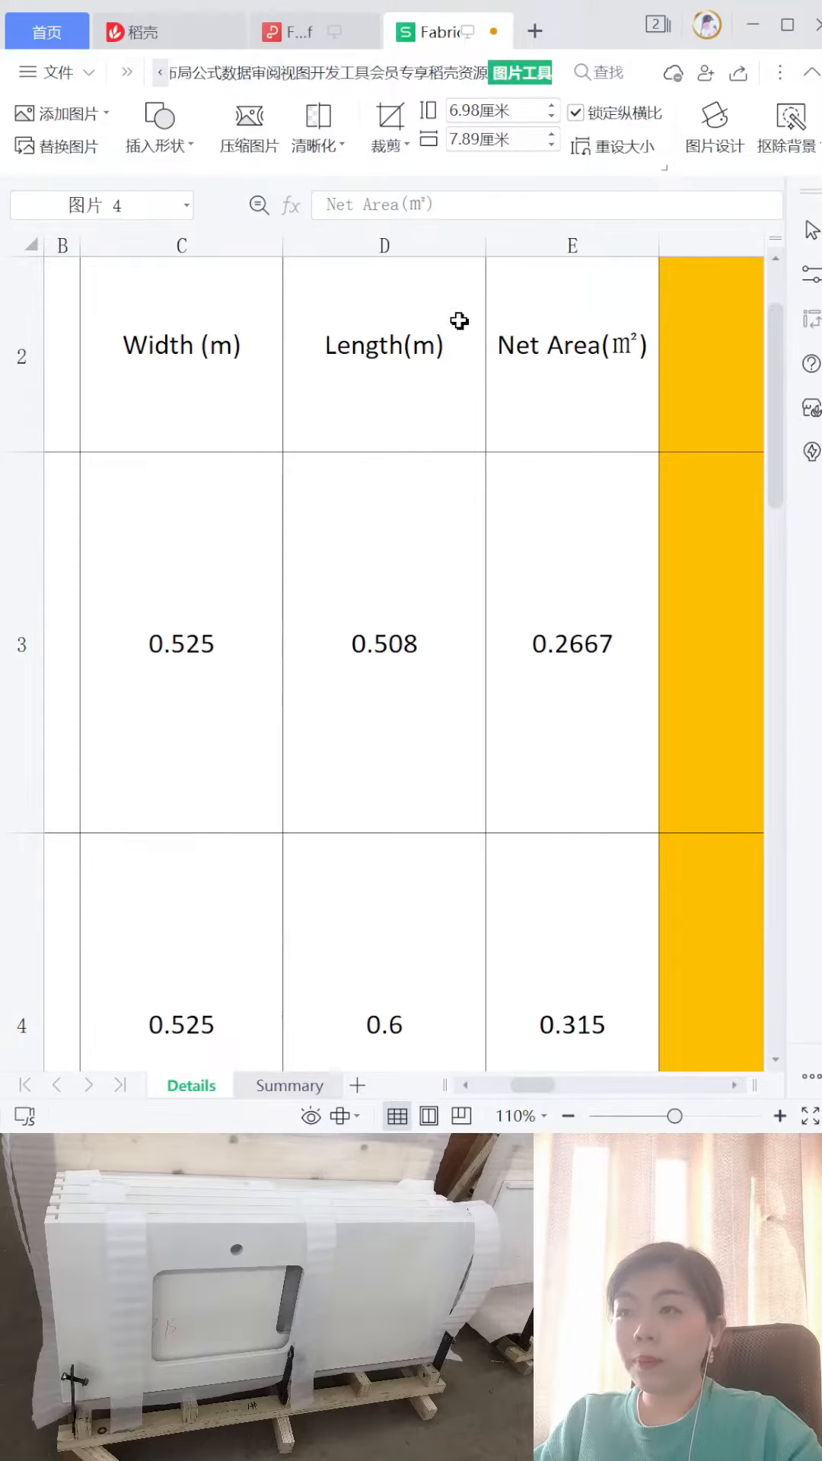
{"action": "mouse_move", "coordinate": [598, 398]}
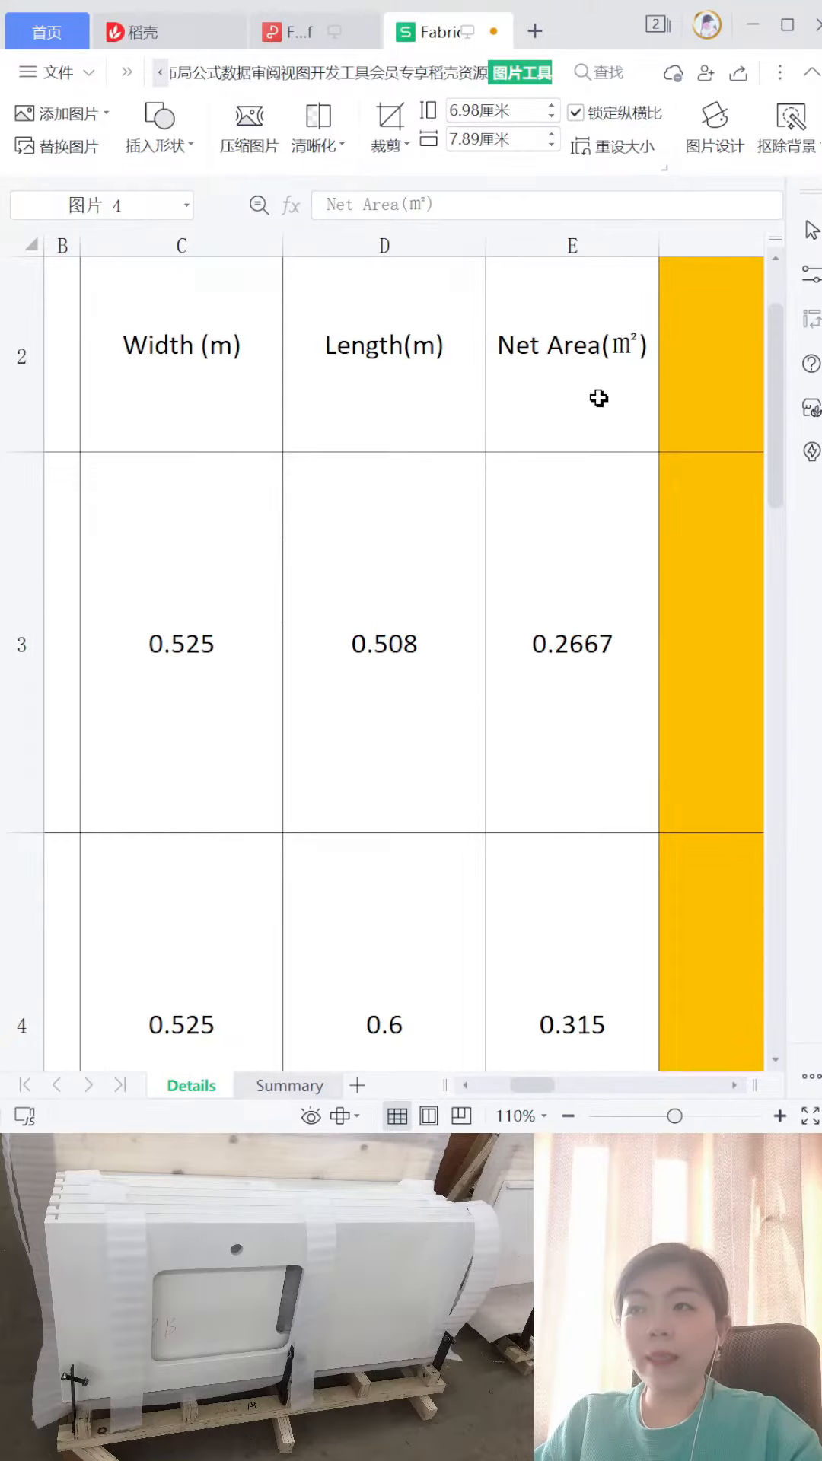
{"action": "mouse_move", "coordinate": [315, 408]}
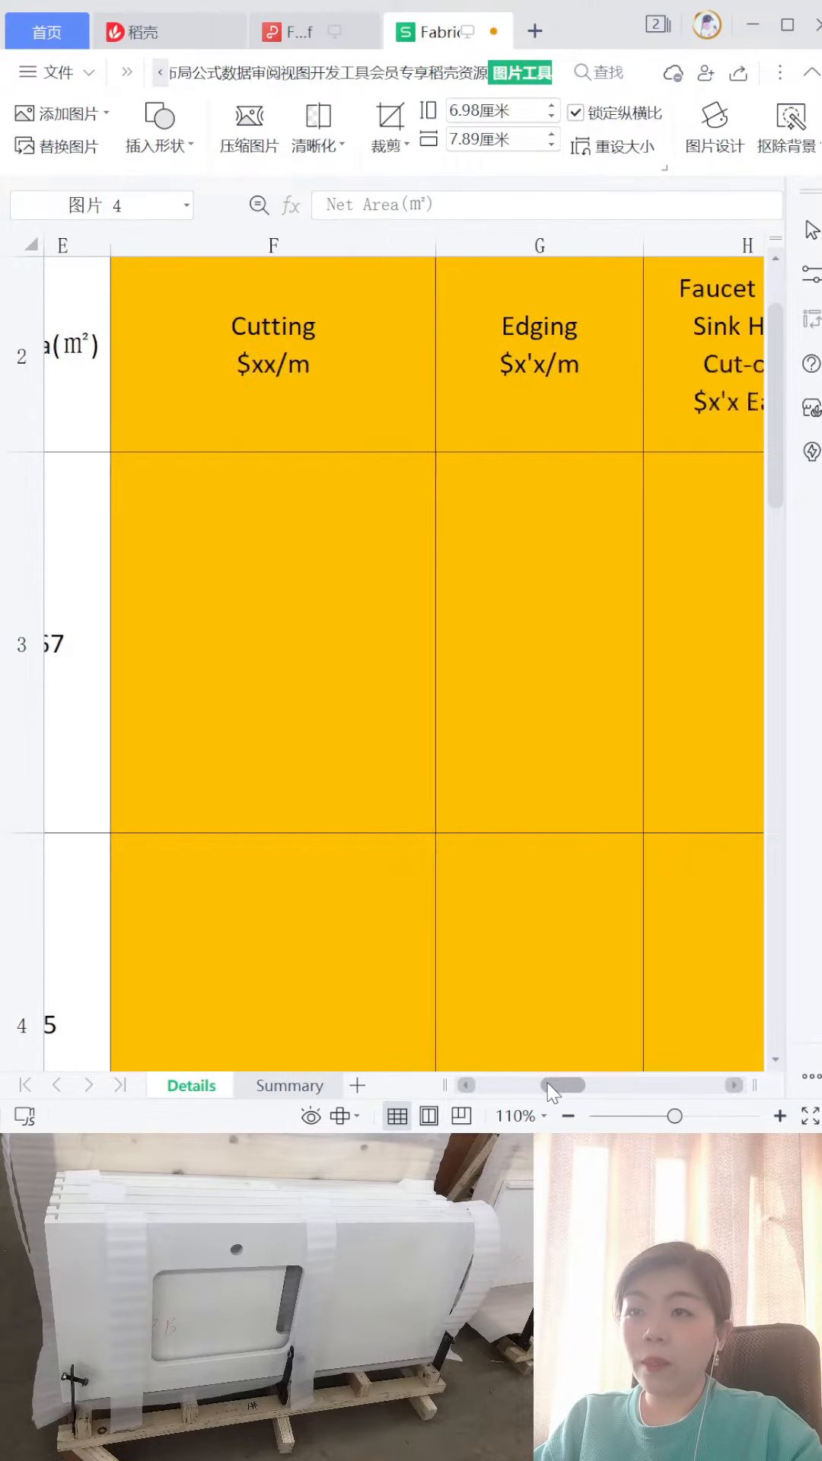
{"action": "scroll", "scroll_direction": "left", "scroll_amount": 3}
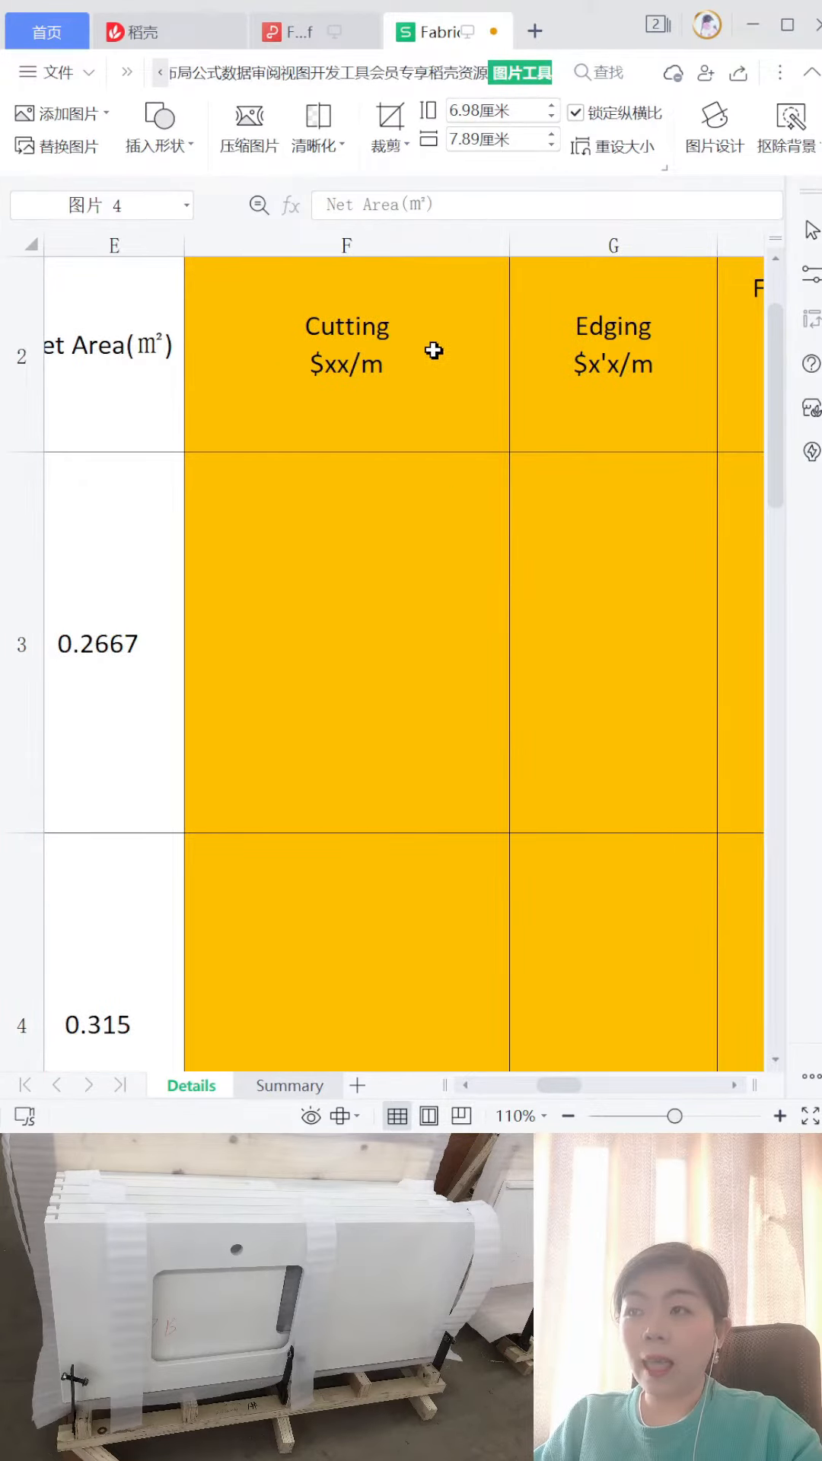
{"action": "mouse_move", "coordinate": [559, 1107]}
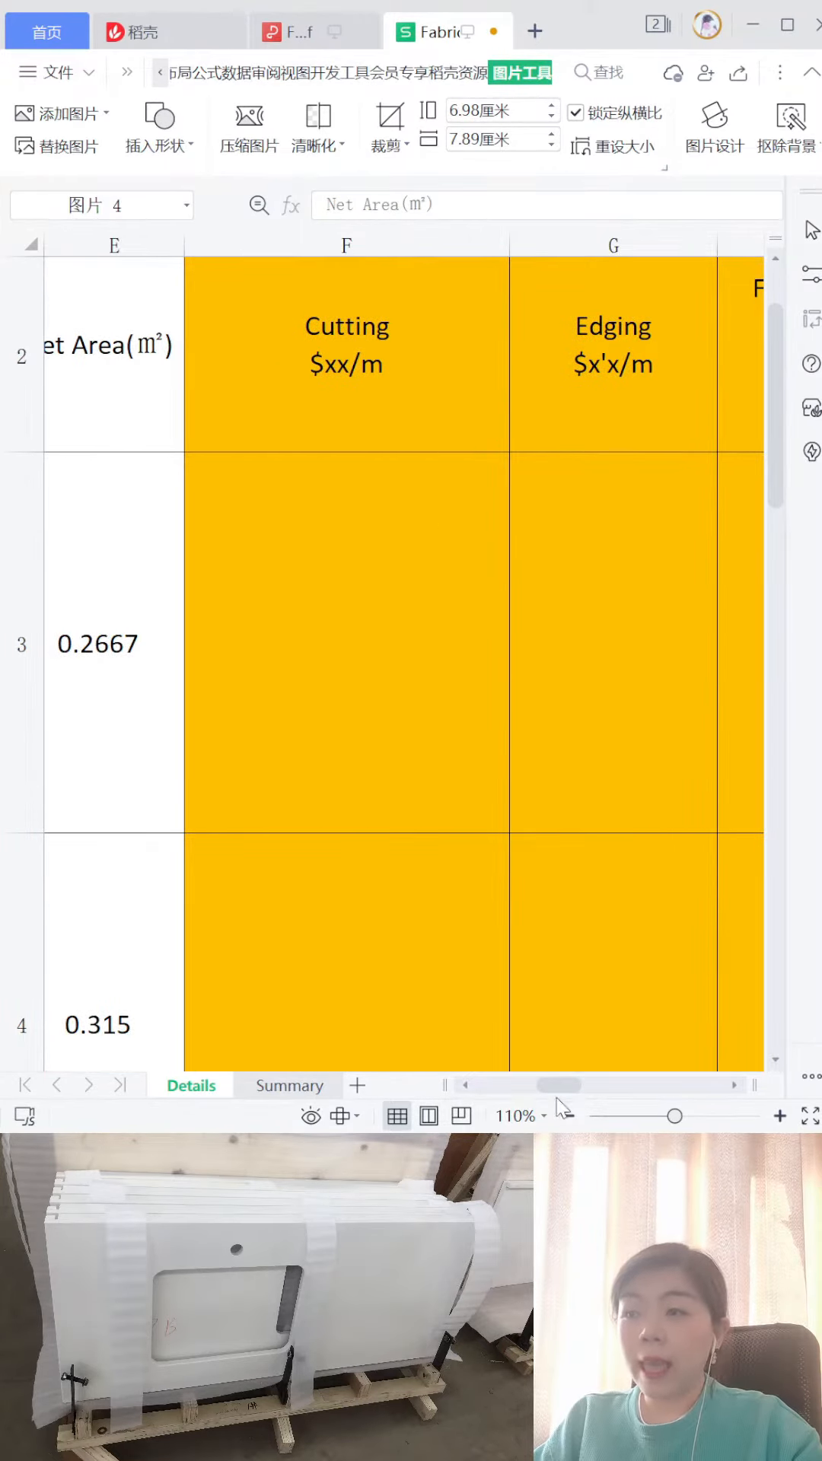
{"action": "scroll", "scroll_direction": "right", "scroll_amount": 3}
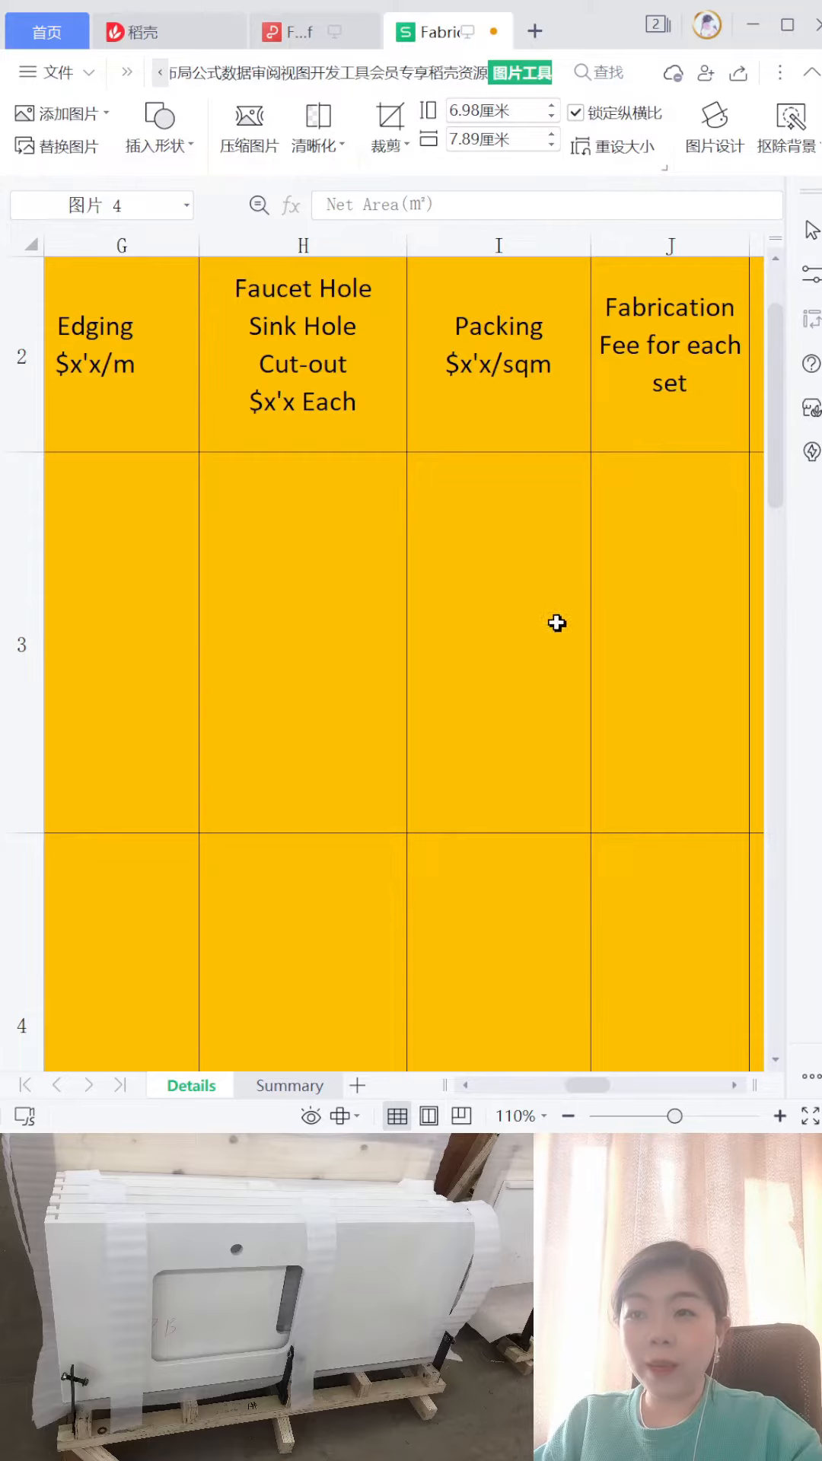
{"action": "mouse_move", "coordinate": [655, 420]}
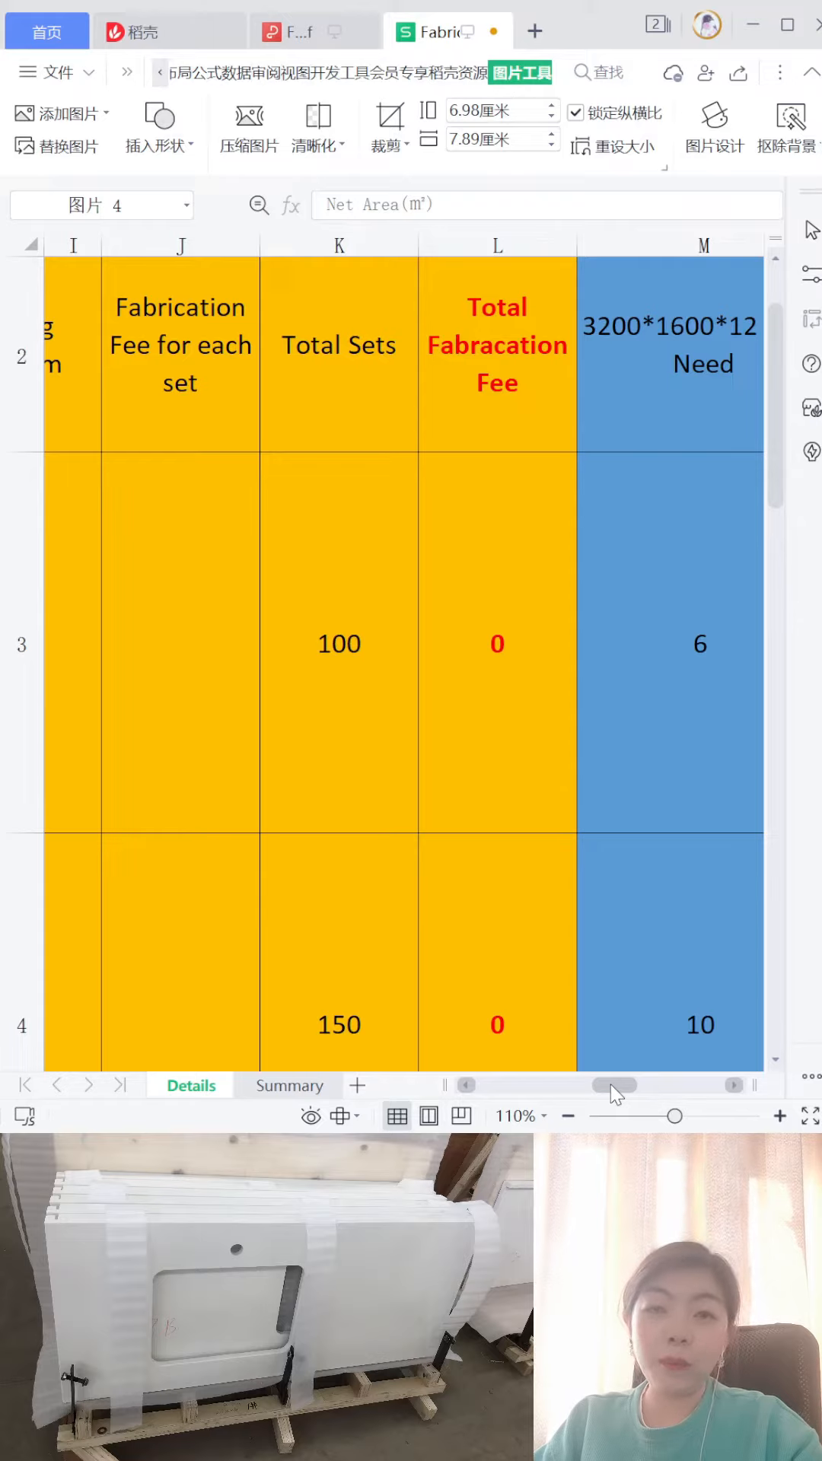
{"action": "scroll", "scroll_direction": "left", "scroll_amount": 3}
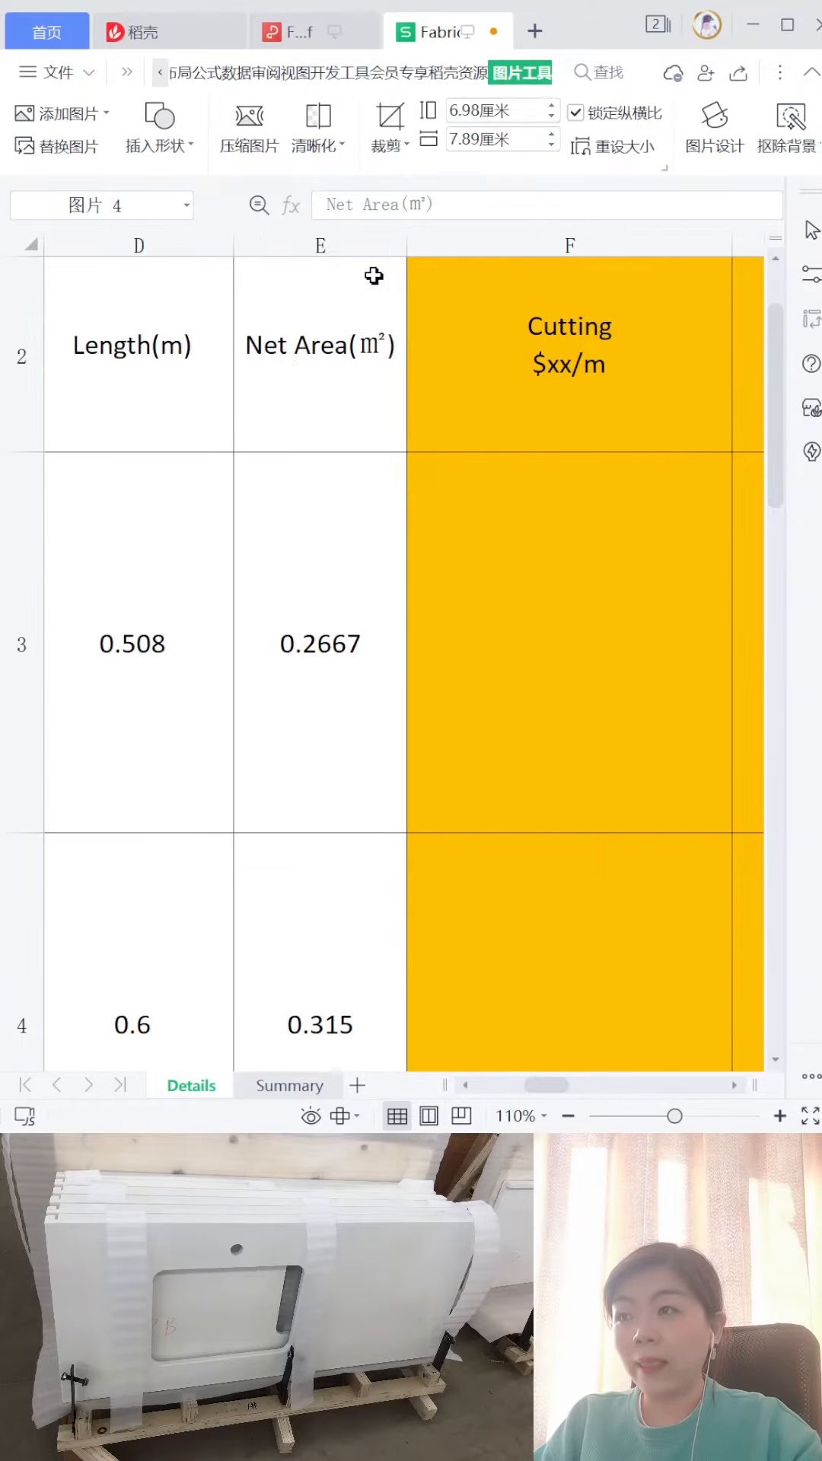
{"action": "mouse_move", "coordinate": [314, 476]}
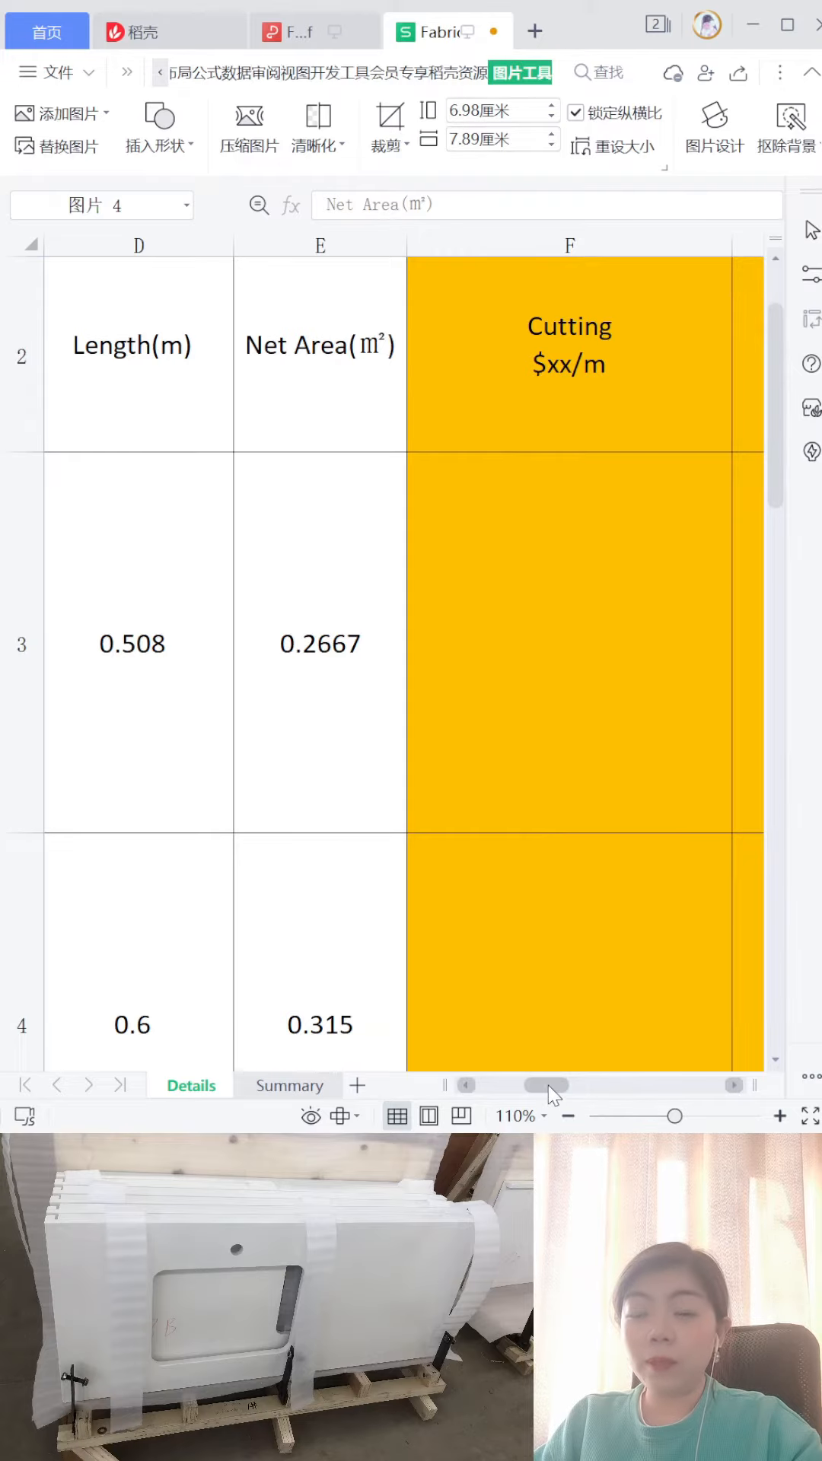
{"action": "scroll", "scroll_direction": "right", "scroll_amount": 3}
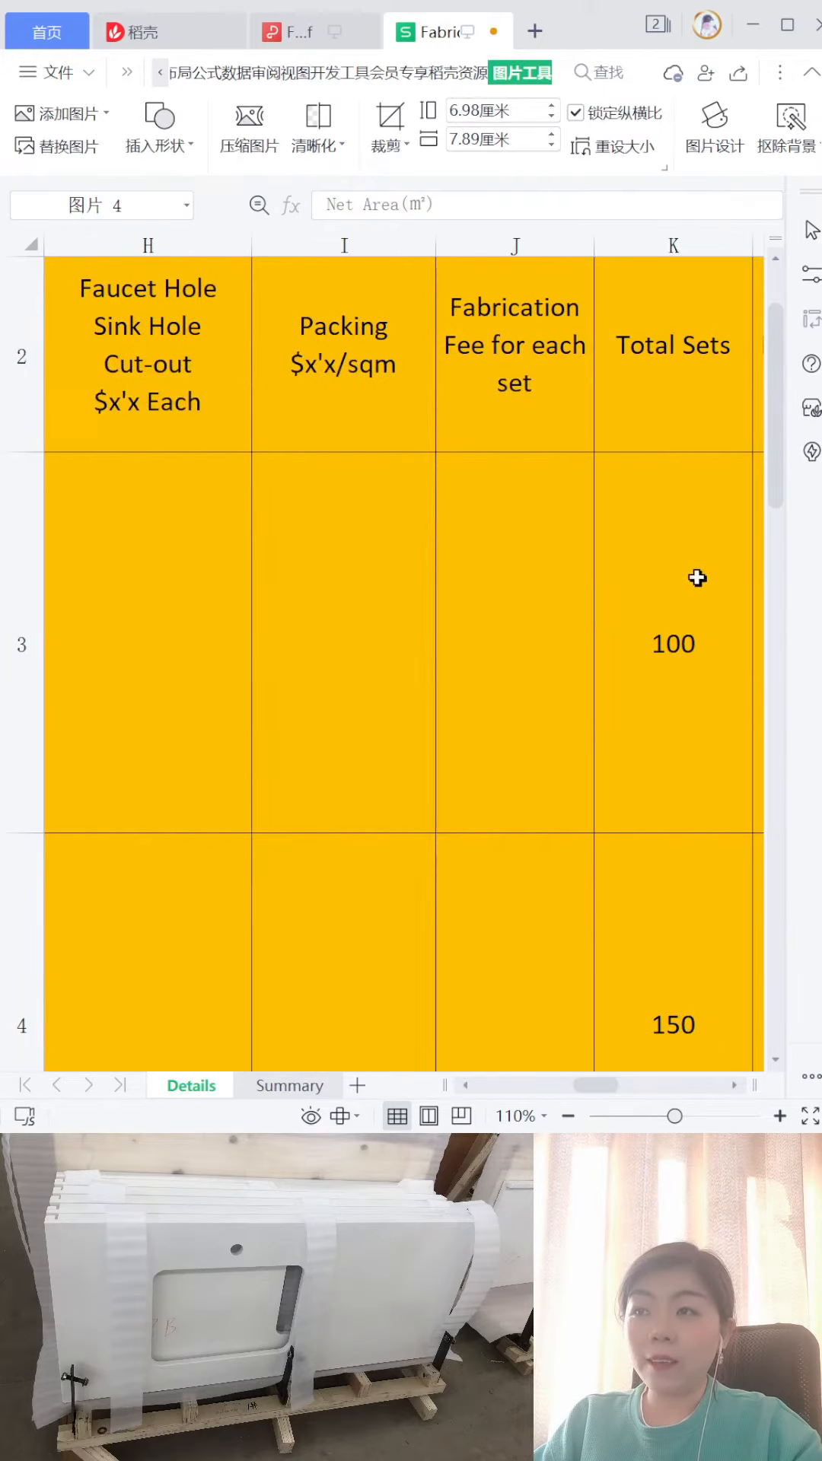
{"action": "scroll", "scroll_direction": "right", "scroll_amount": 3}
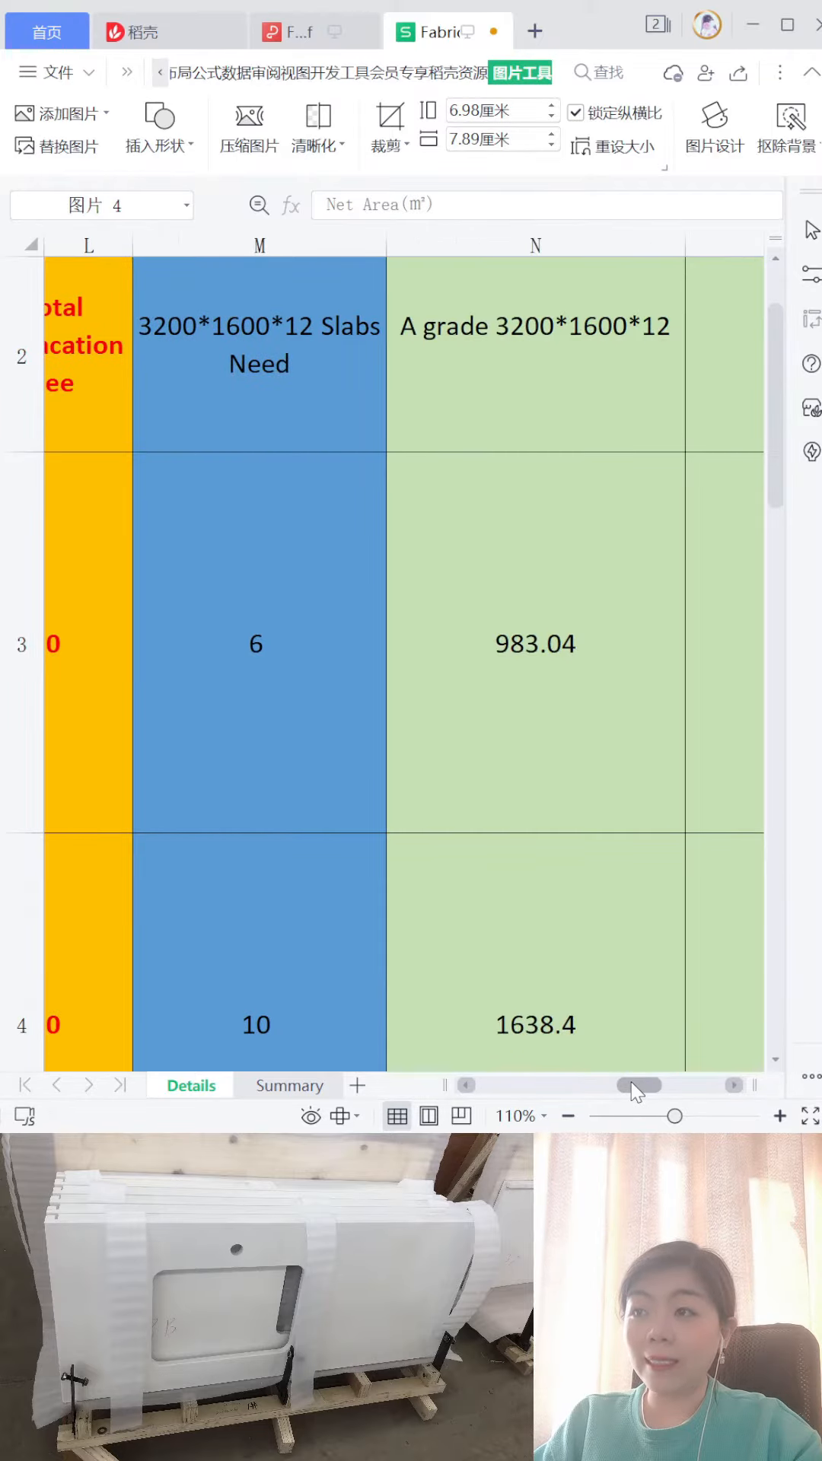
{"action": "scroll", "scroll_direction": "right", "scroll_amount": 3}
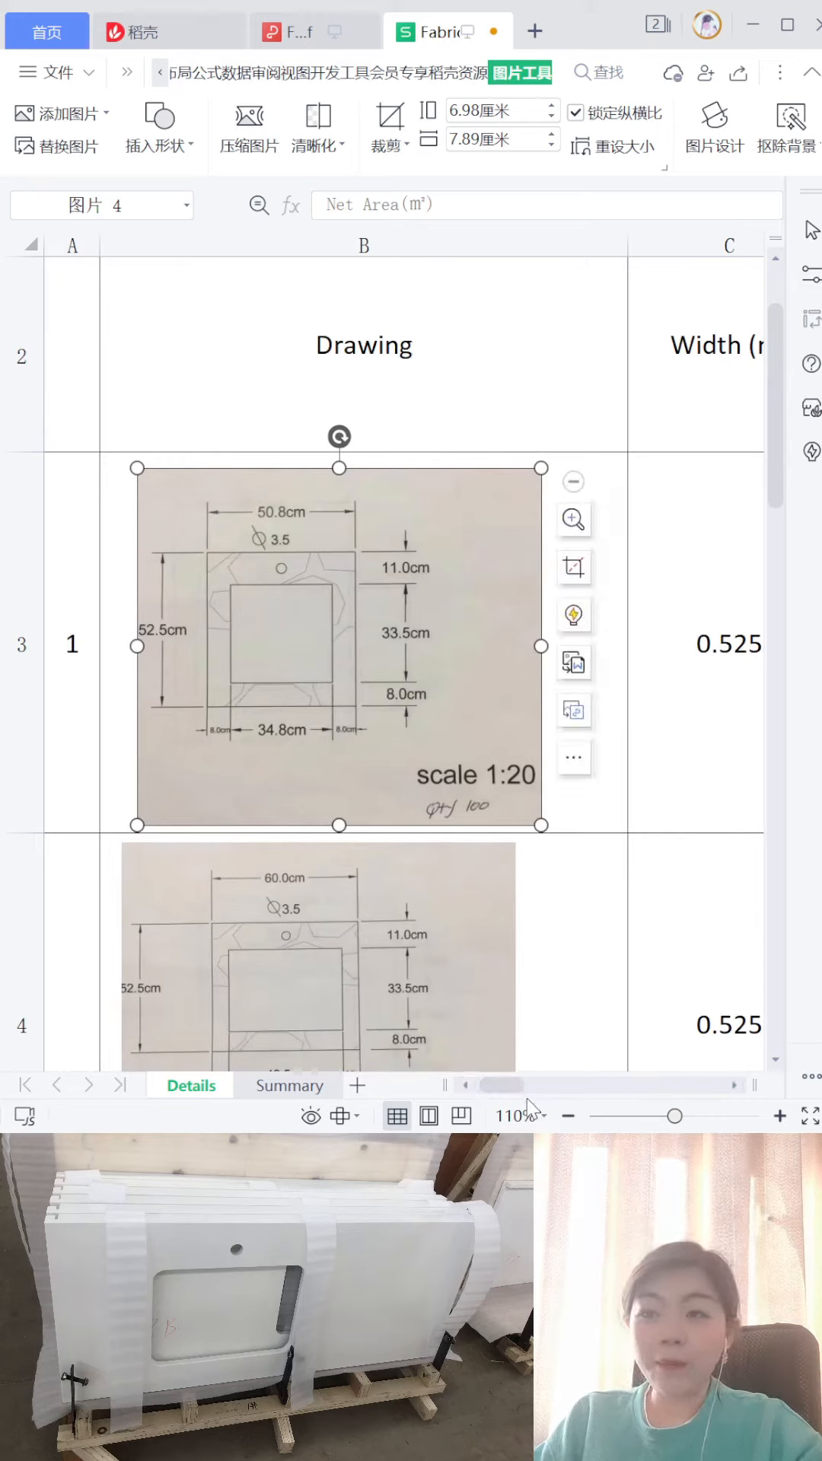
{"action": "mouse_move", "coordinate": [576, 1033]}
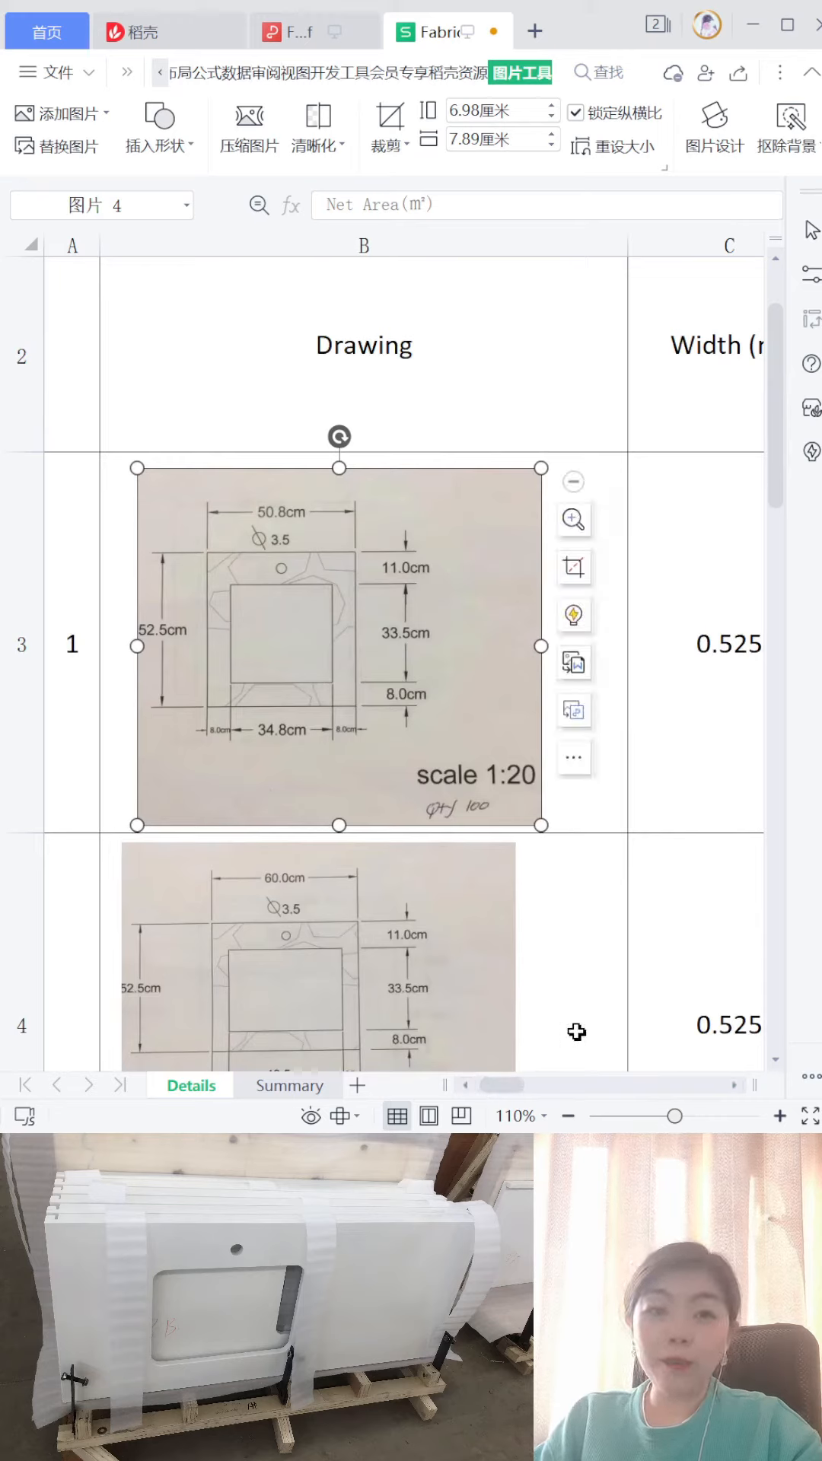